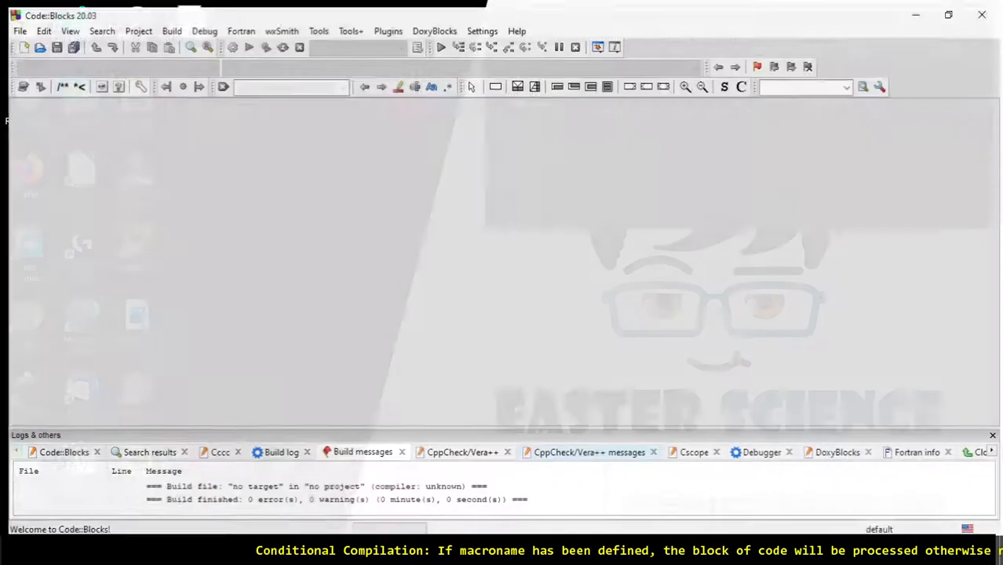
Step: Start a new C/C++ source file from the template and choose C as its language
left_click(19, 31)
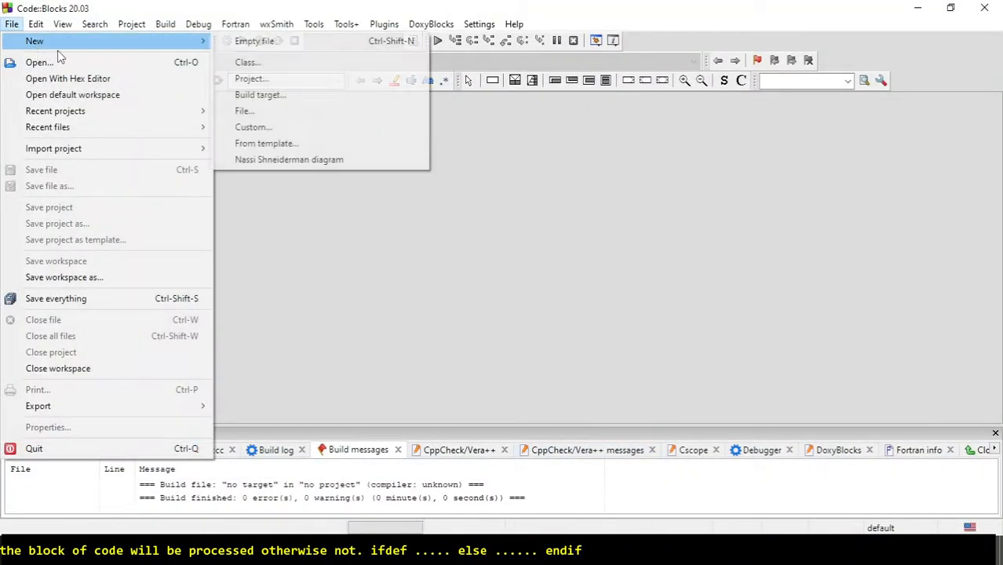
left_click(267, 143)
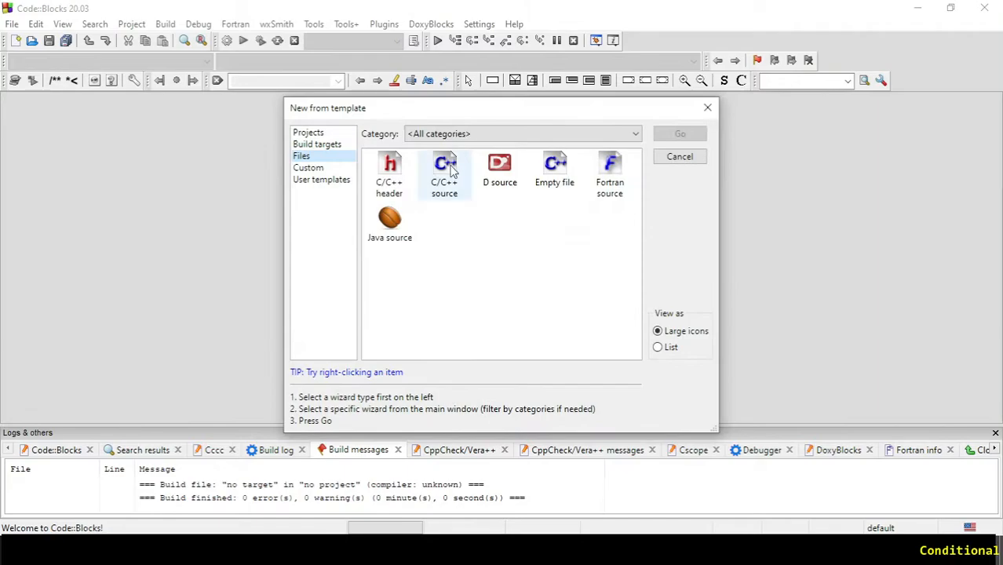
double_click(445, 171)
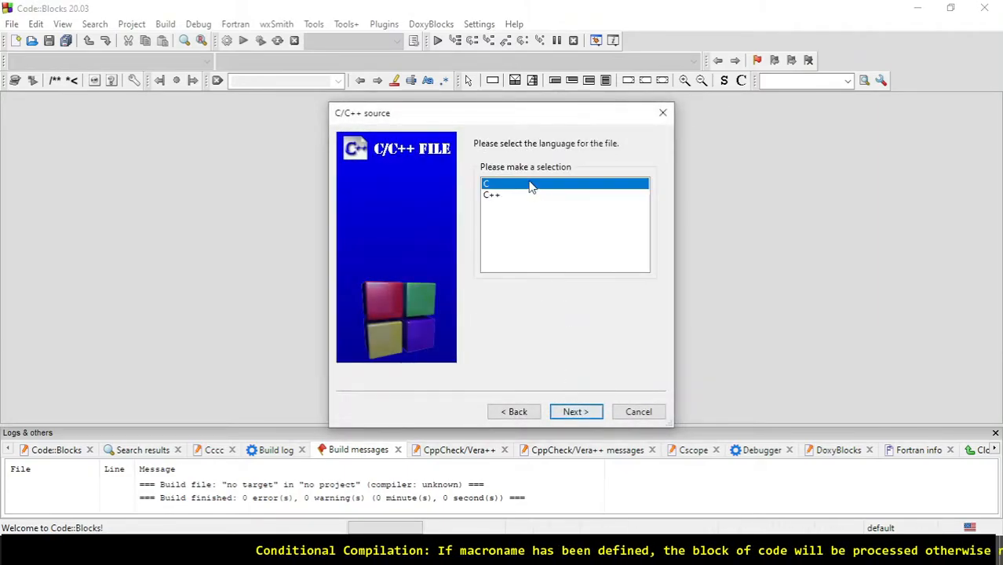
left_click(574, 412)
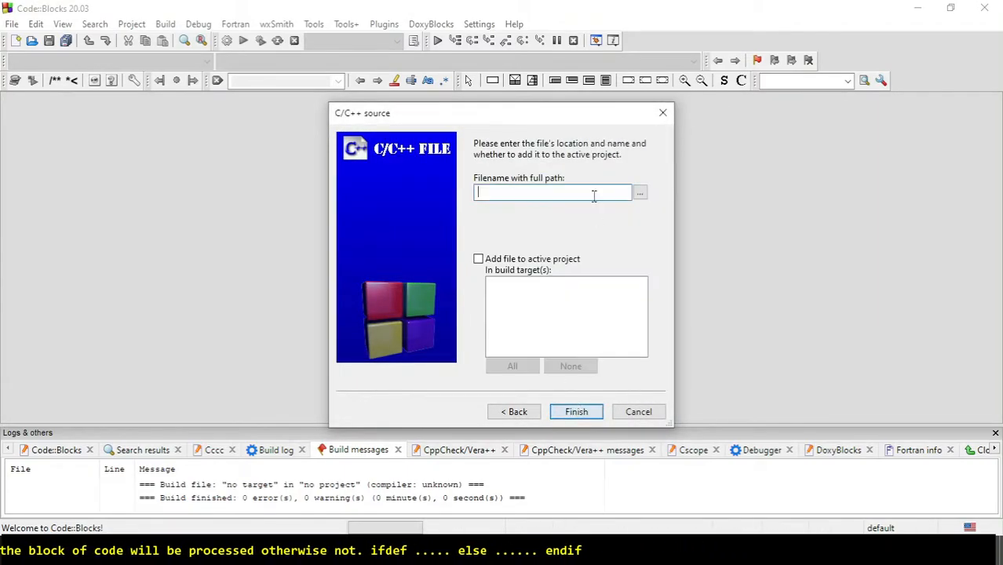
Step: Set the file to be saved as L8Q3.c in the Exercise folder
left_click(640, 193)
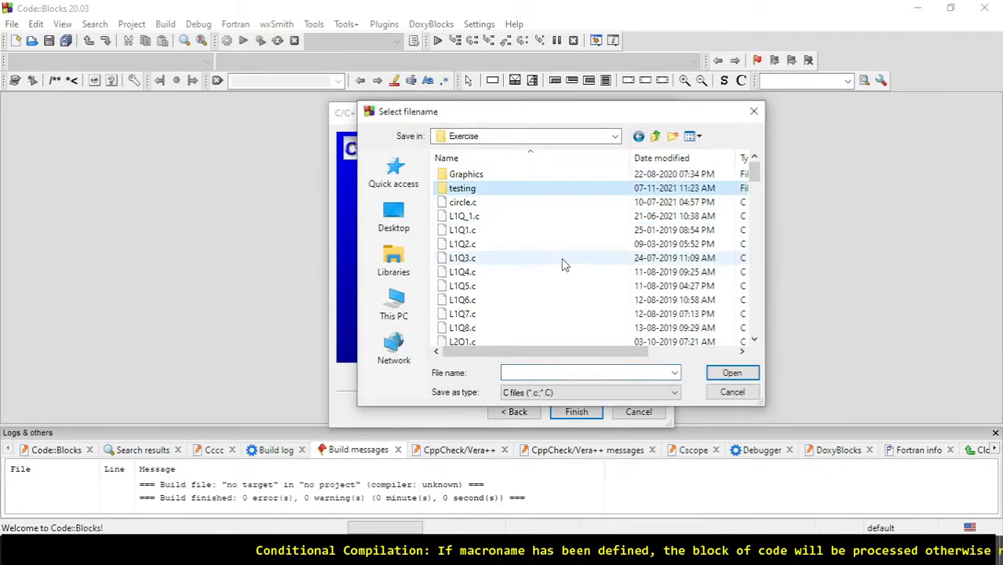
left_click(462, 329)
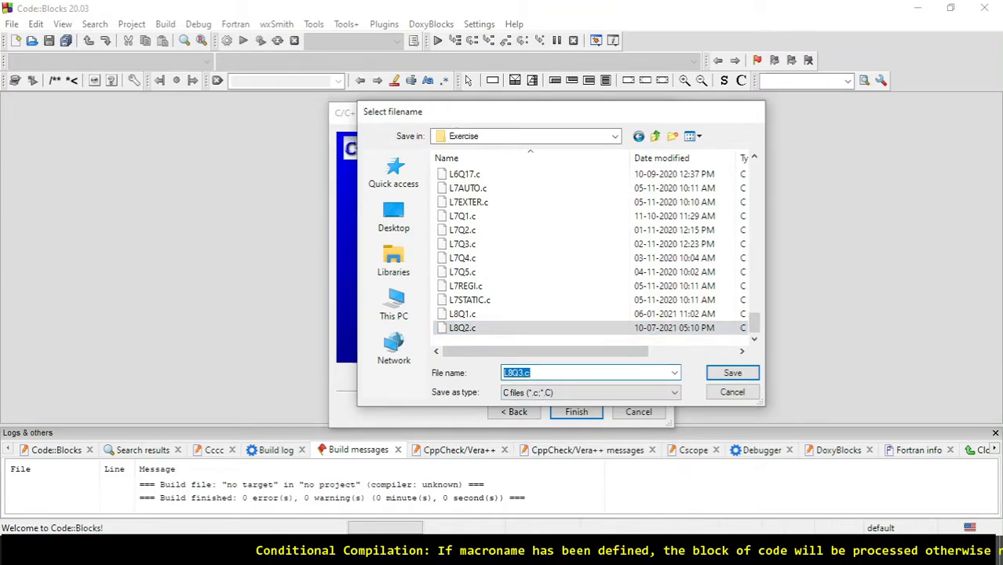
left_click(732, 374)
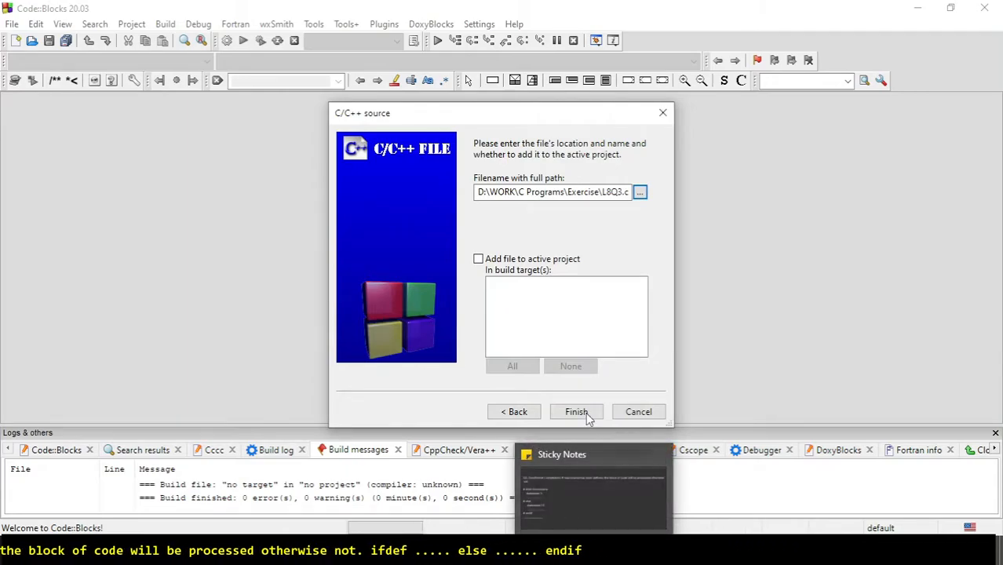
Step: Finish creating L8Q3.c and write #include<stdio.h> with an int main() body
left_click(577, 411)
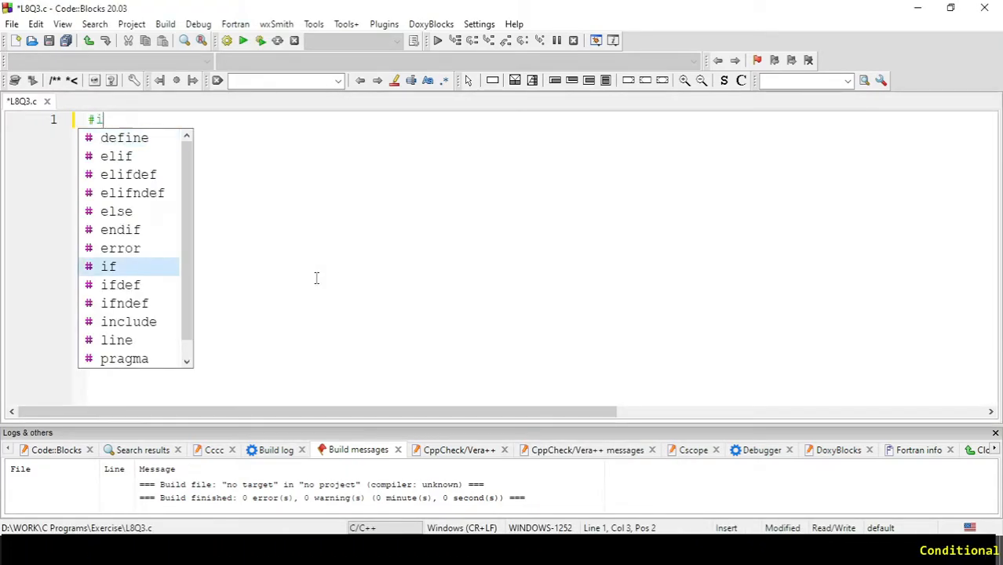
type("nclude")
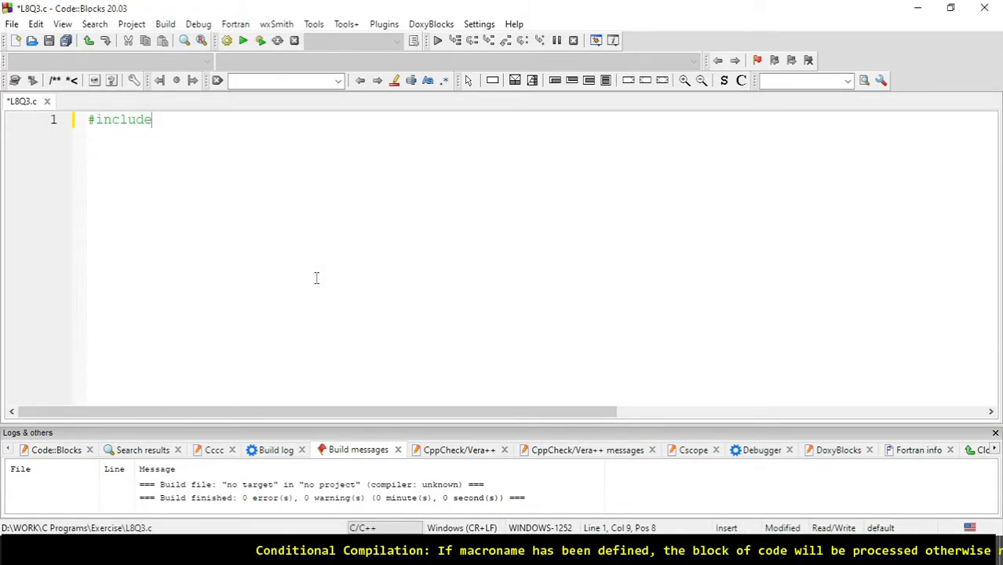
type("<stdio.h>")
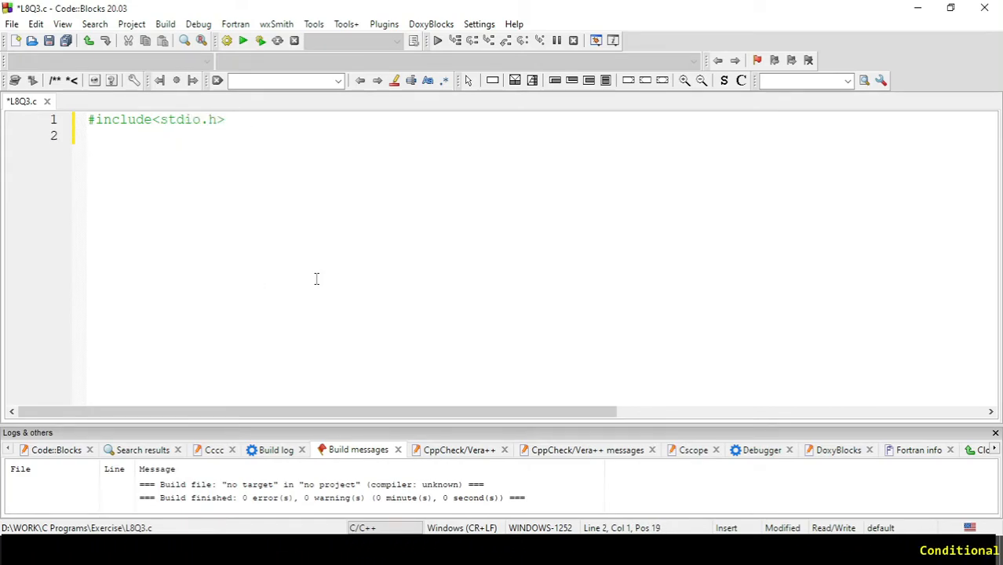
type("int")
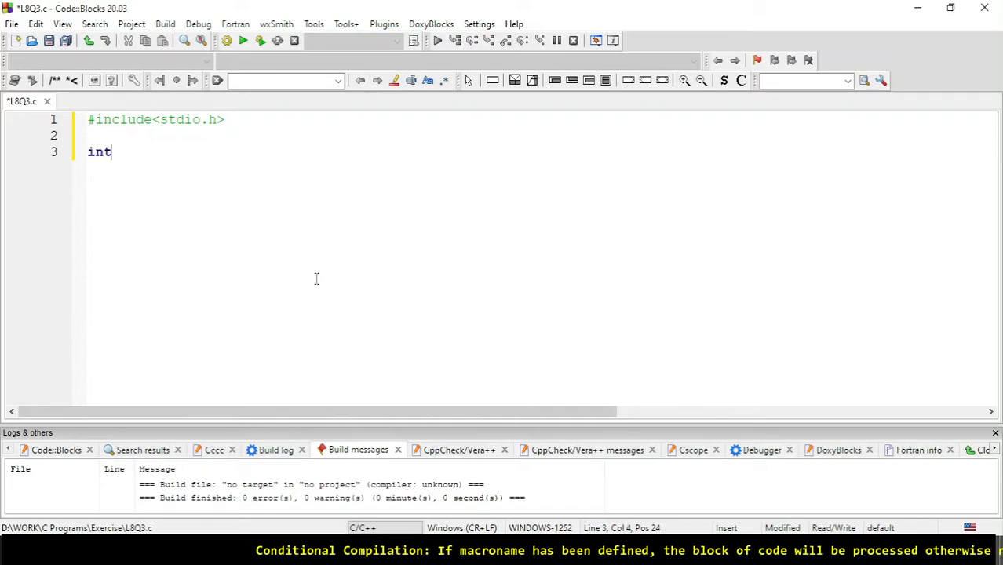
type("main()")
type("{")
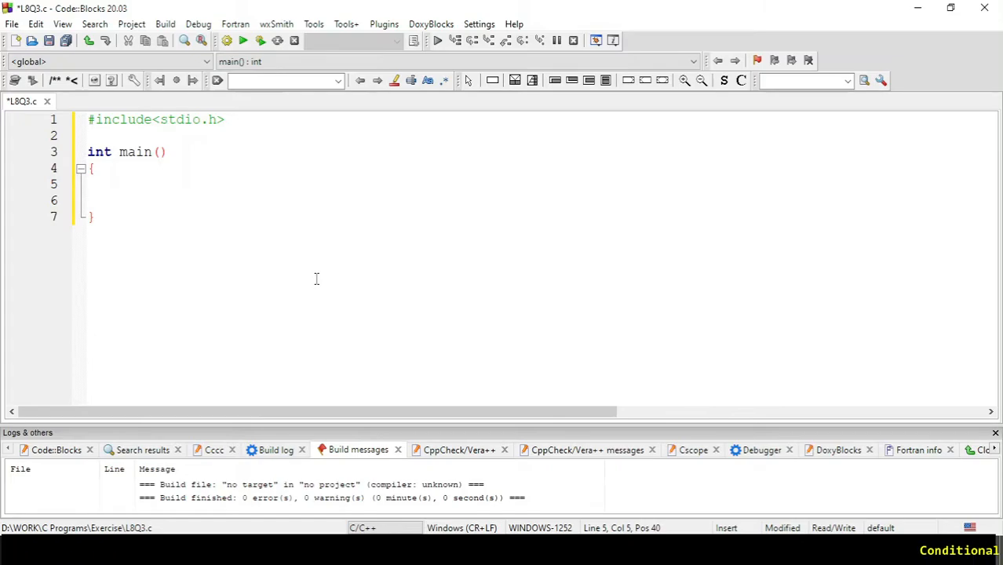
Step: Add the comment //Conditional Compilation inside main
type("//")
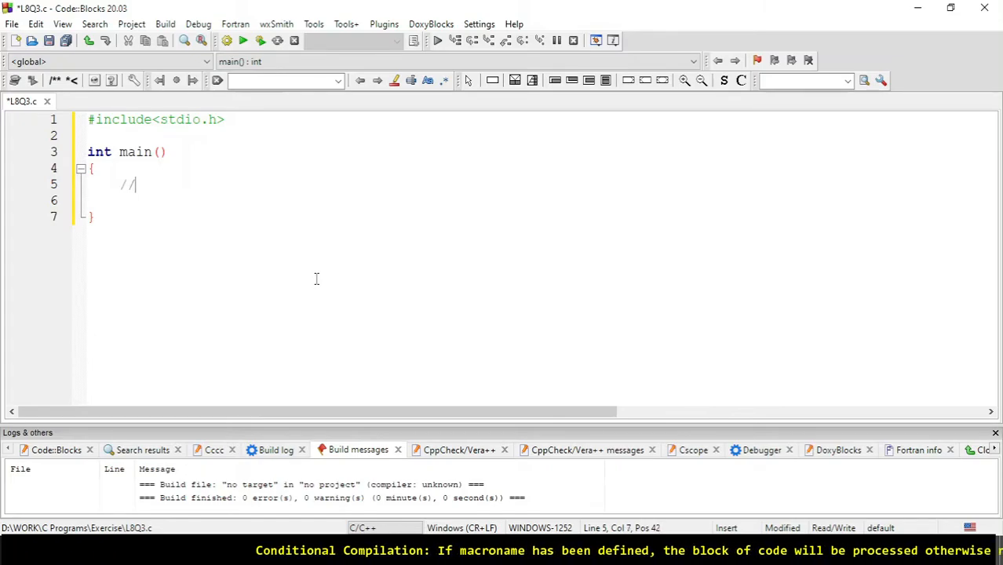
type("Conditional C")
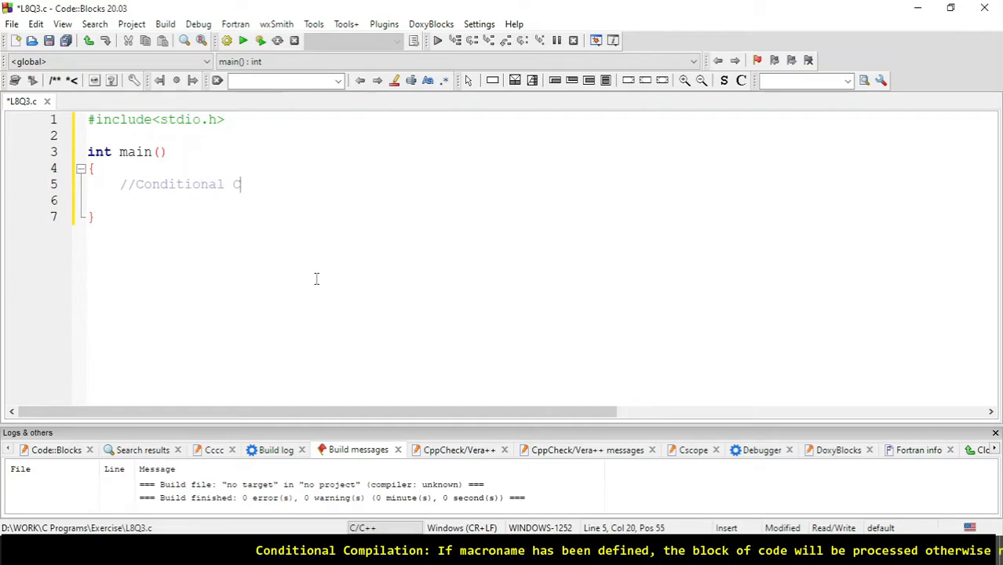
type("ompilation")
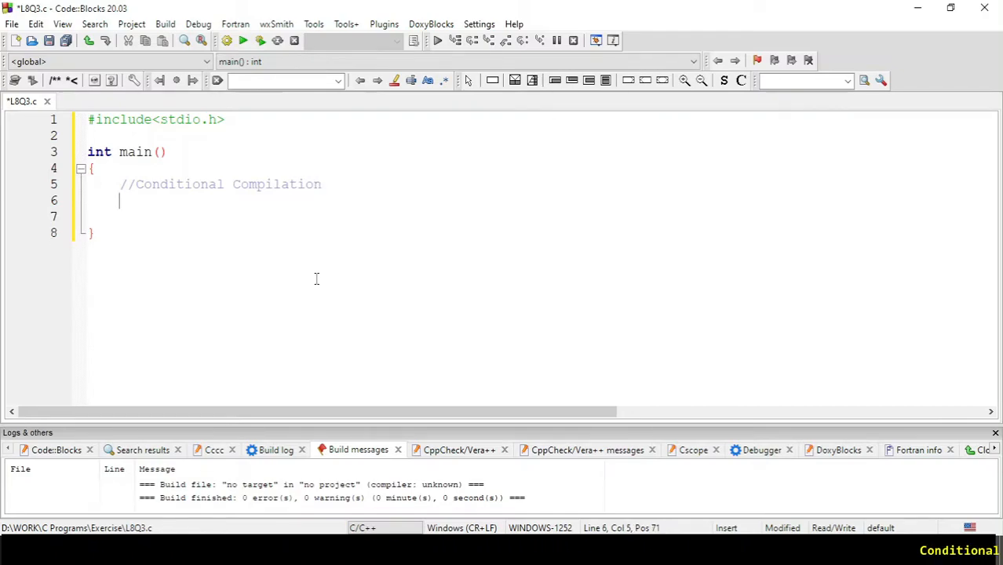
Step: Write an empty # ifdef … # endif block under the comment
type("#")
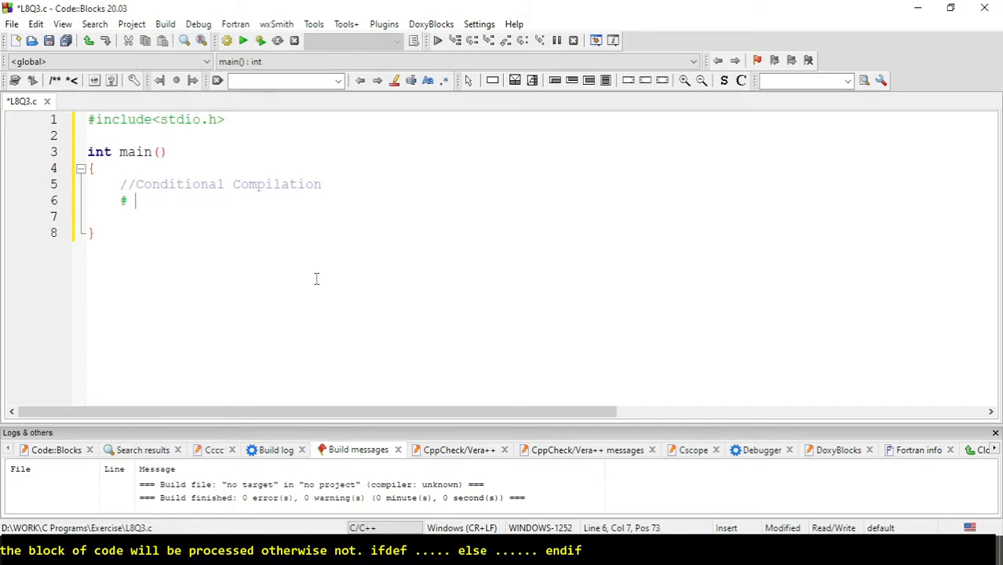
type("if")
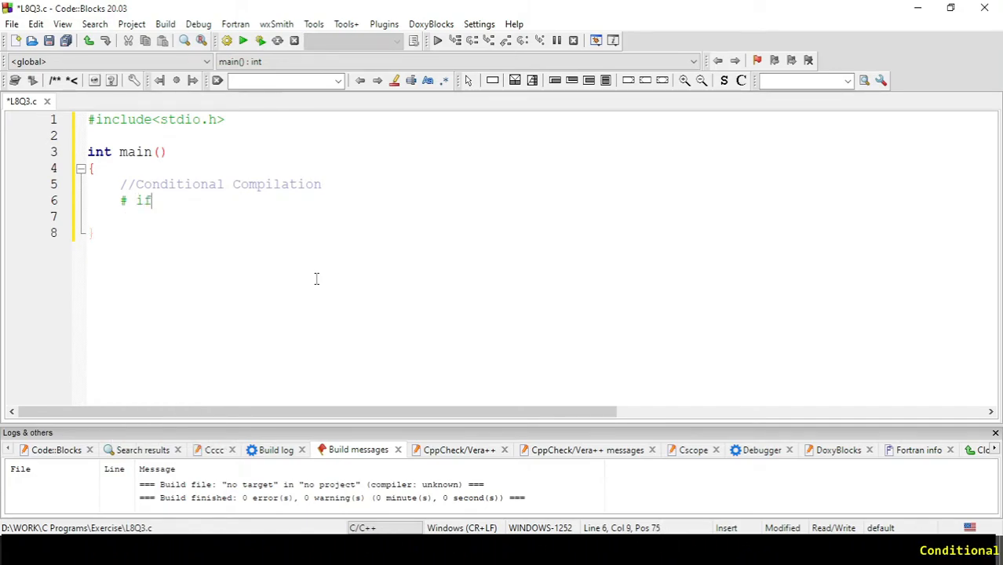
type("deg")
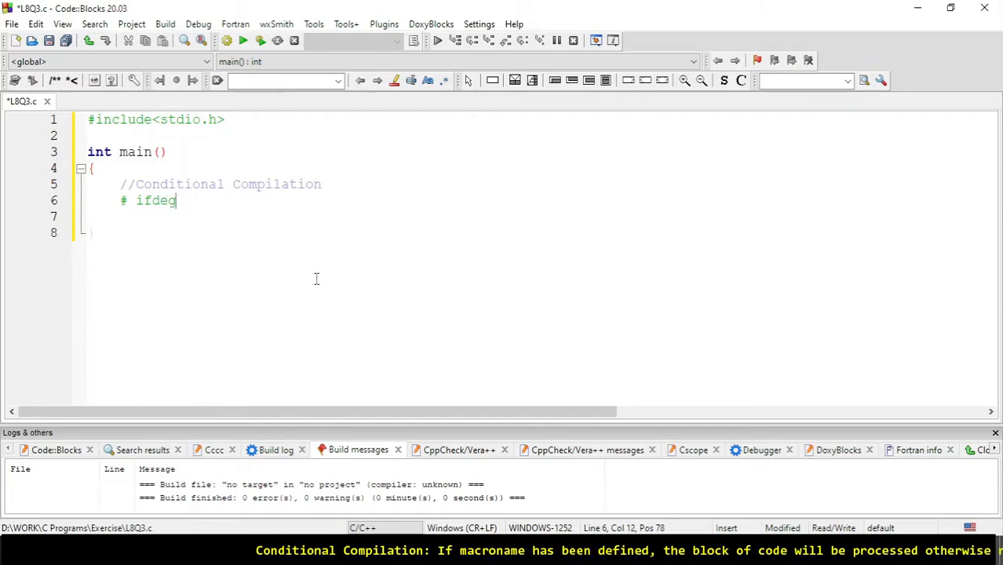
type("f")
type("# endif")
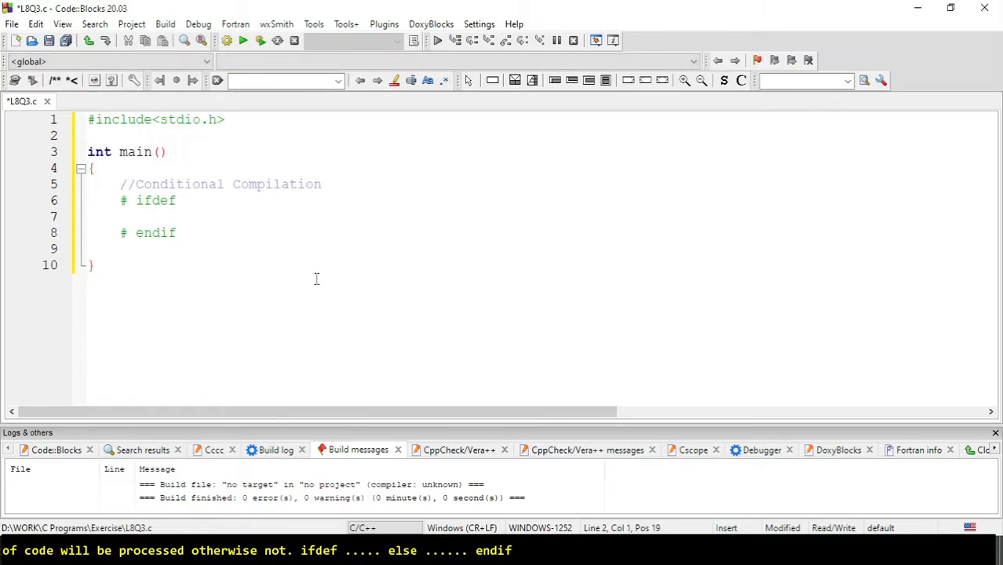
Step: Add # define BOY under the include and make # ifdef test BOY, starting a line inside it
type("# define")
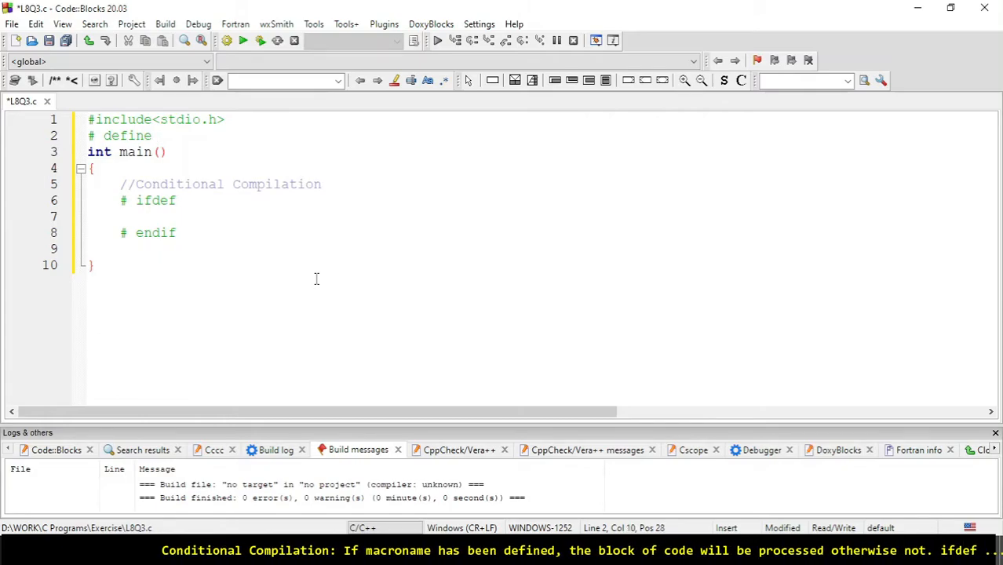
type("BOY")
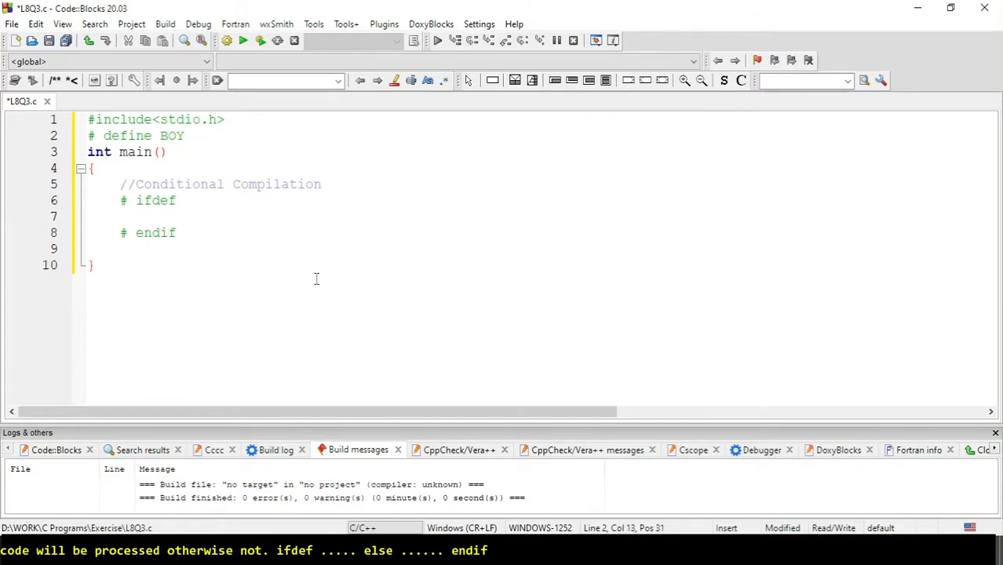
left_click(176, 201)
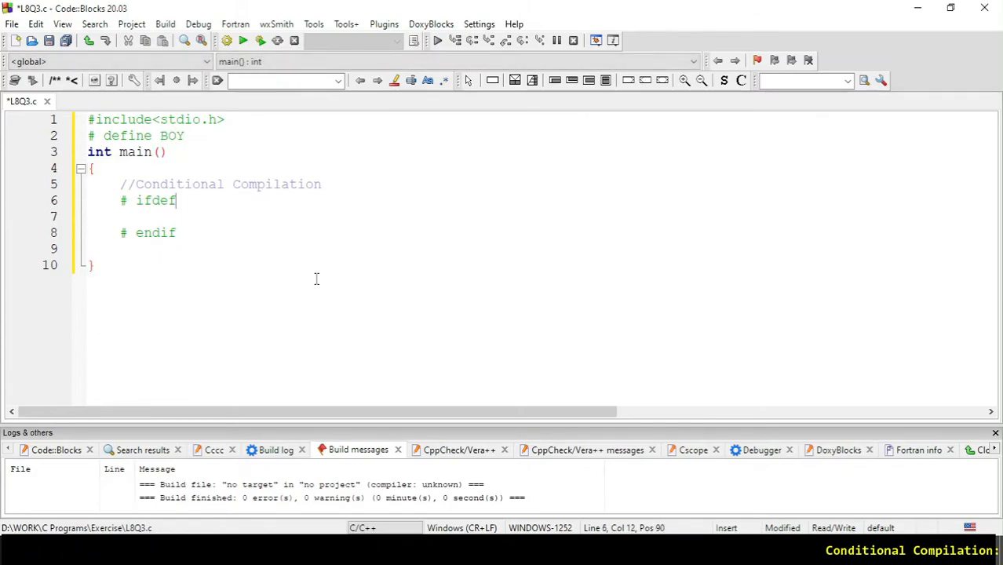
type("BOY")
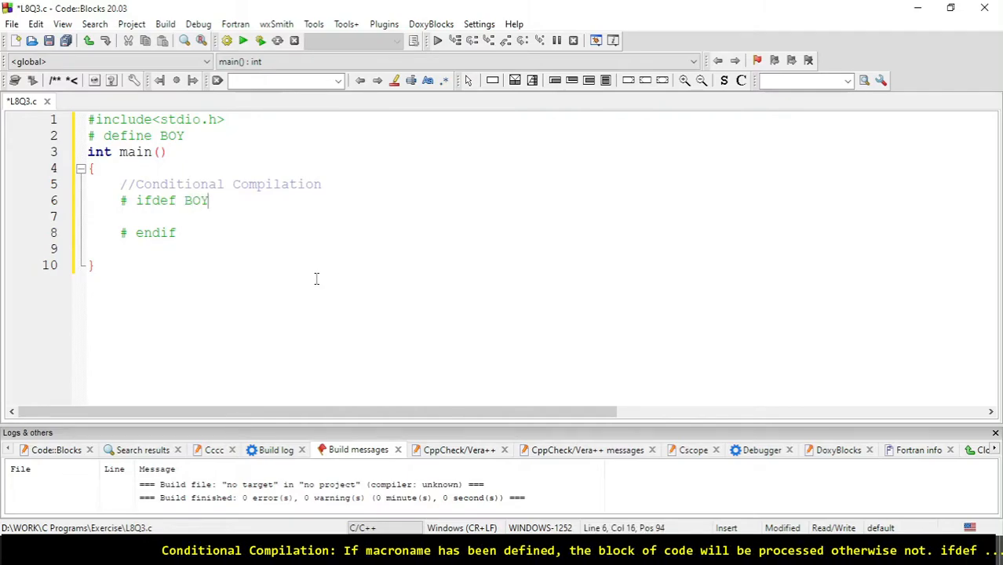
key("BackSpace")
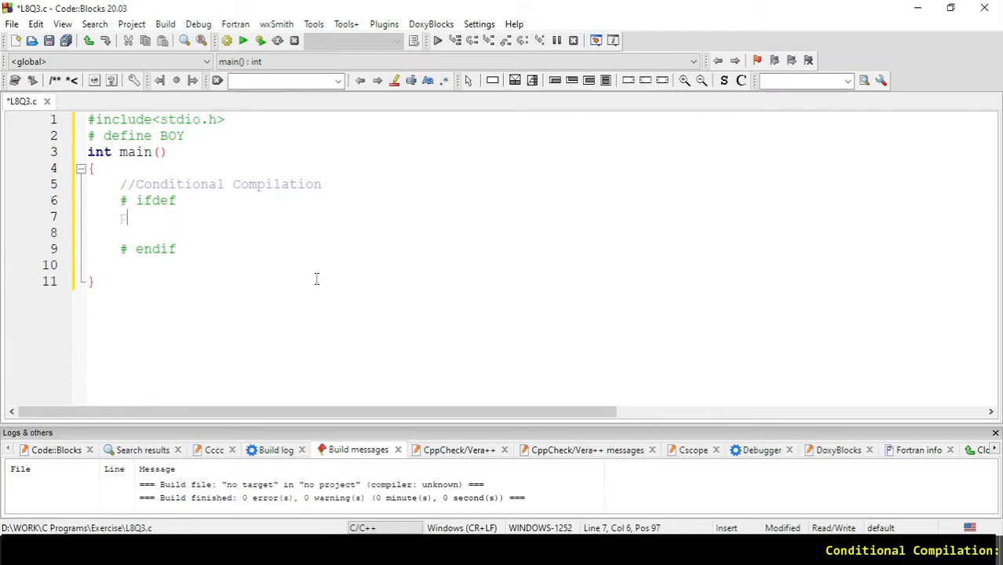
Step: Write printf("He is a boy.") inside the ifdef block
type("printf")
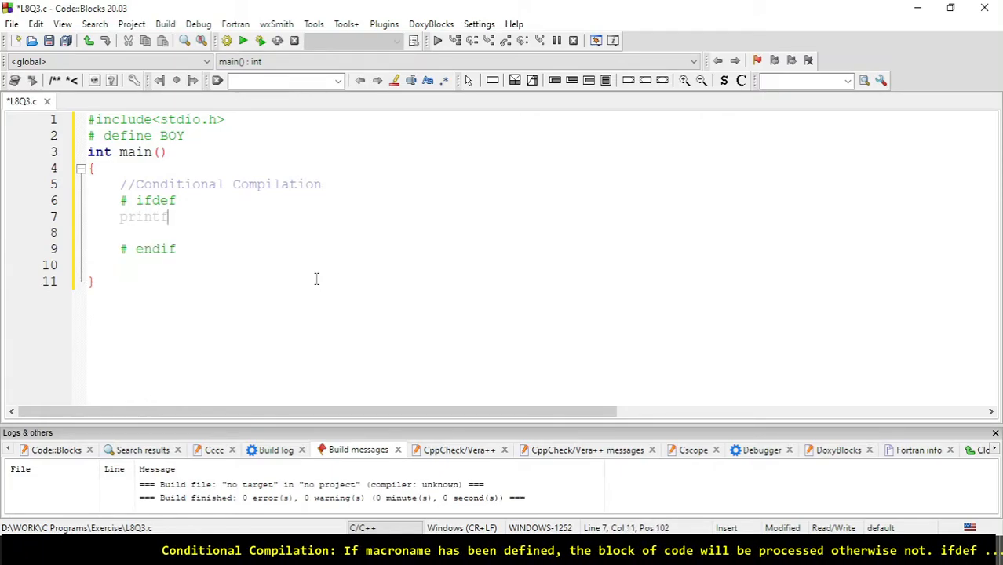
type("(")
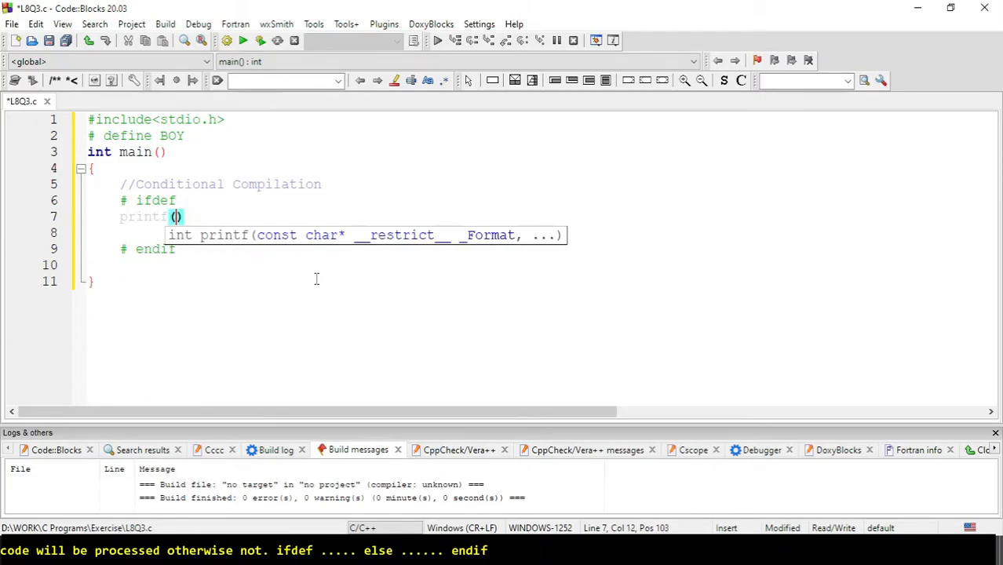
type(")")
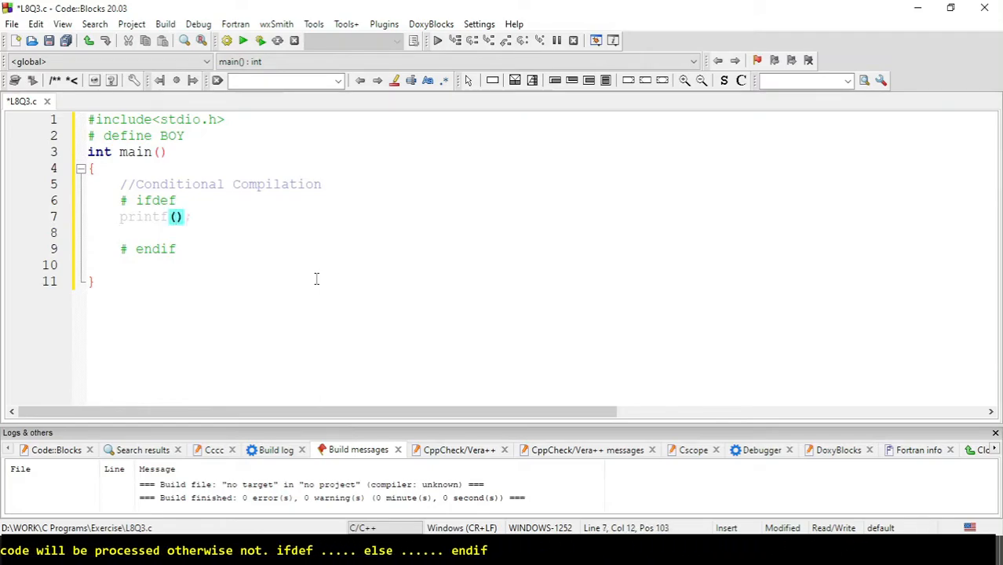
type("\"")
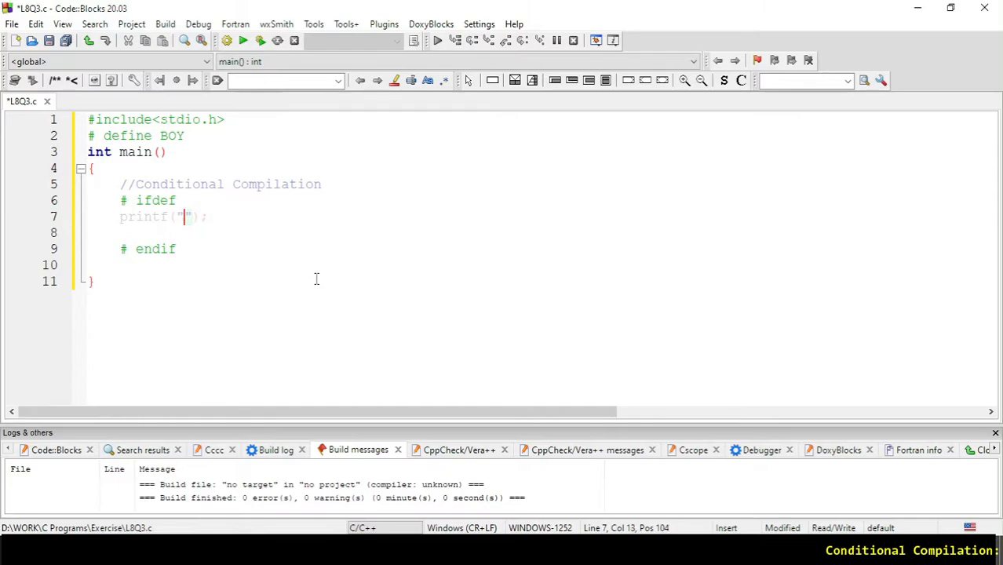
type("He is a")
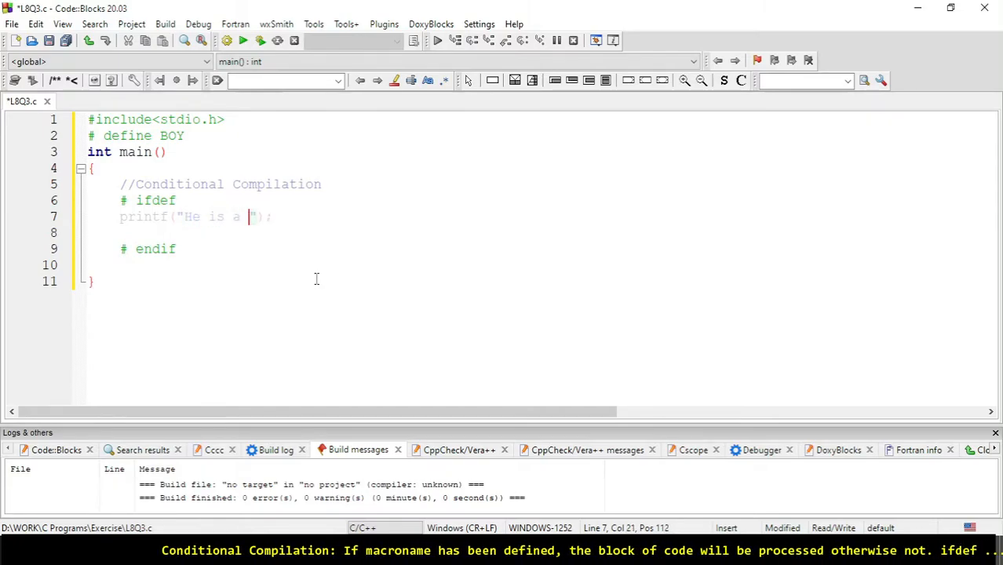
type("boy")
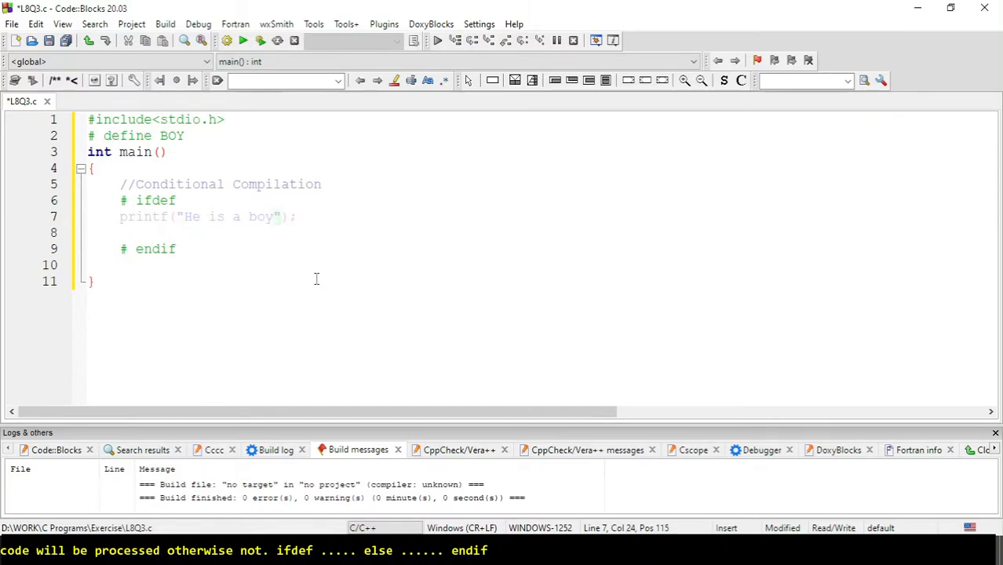
type(".")
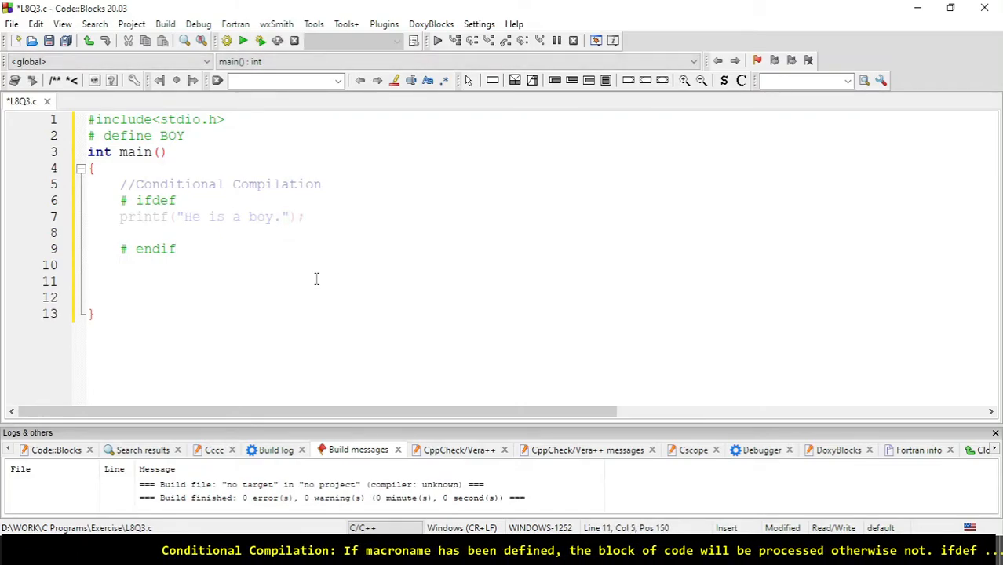
Step: Write printf("\n Good guess!") after the endif line
type("p")
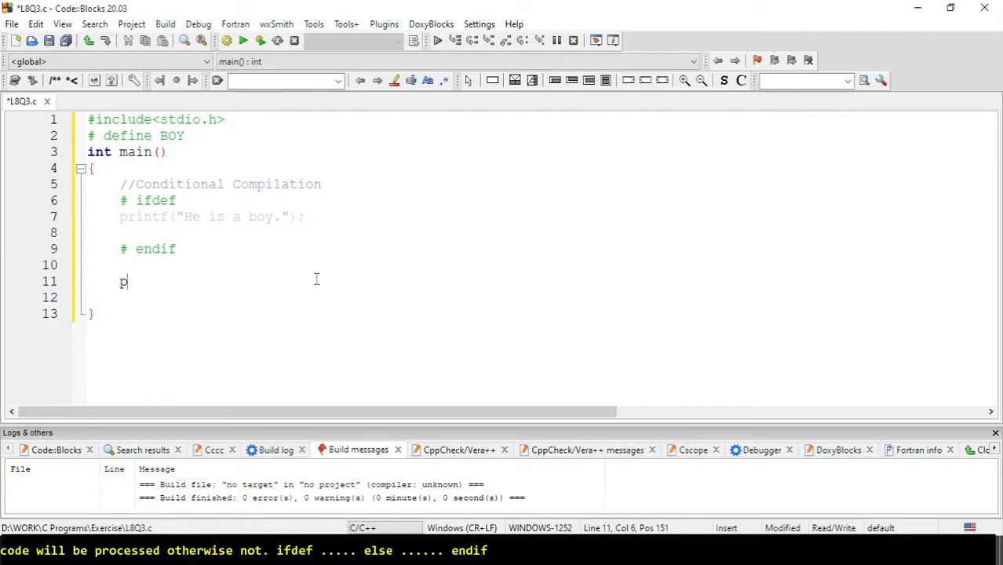
type("rintf")
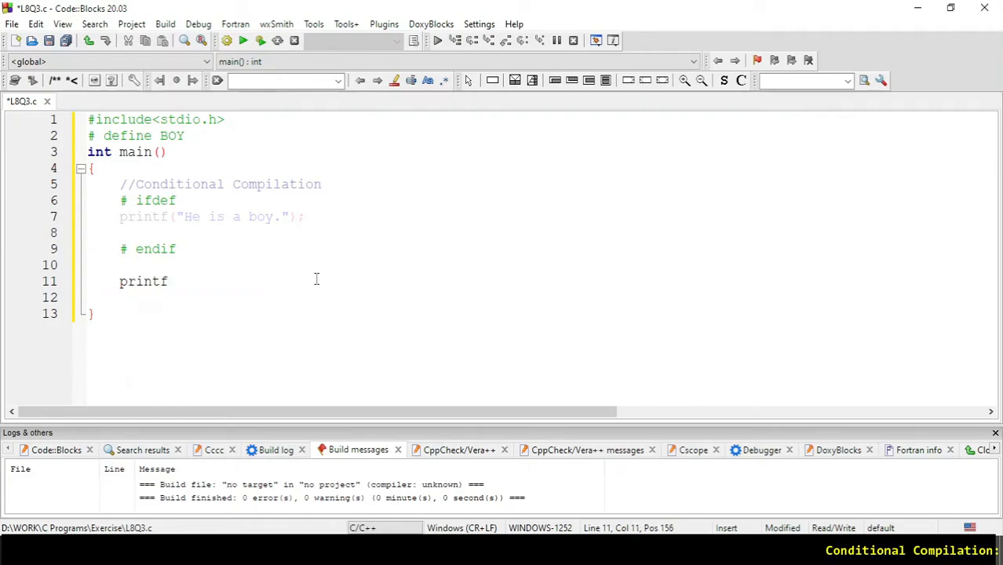
type("()")
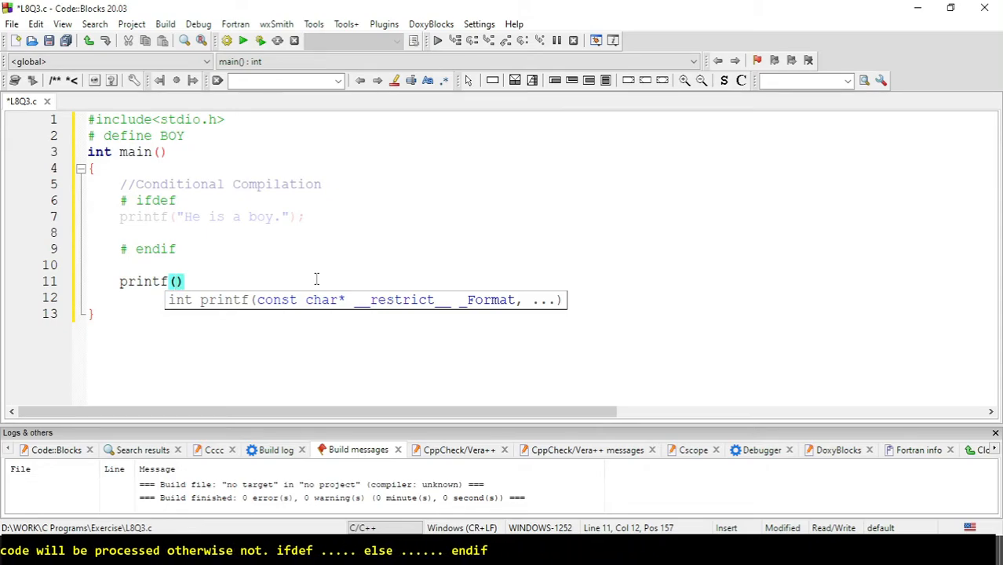
type("\"\"")
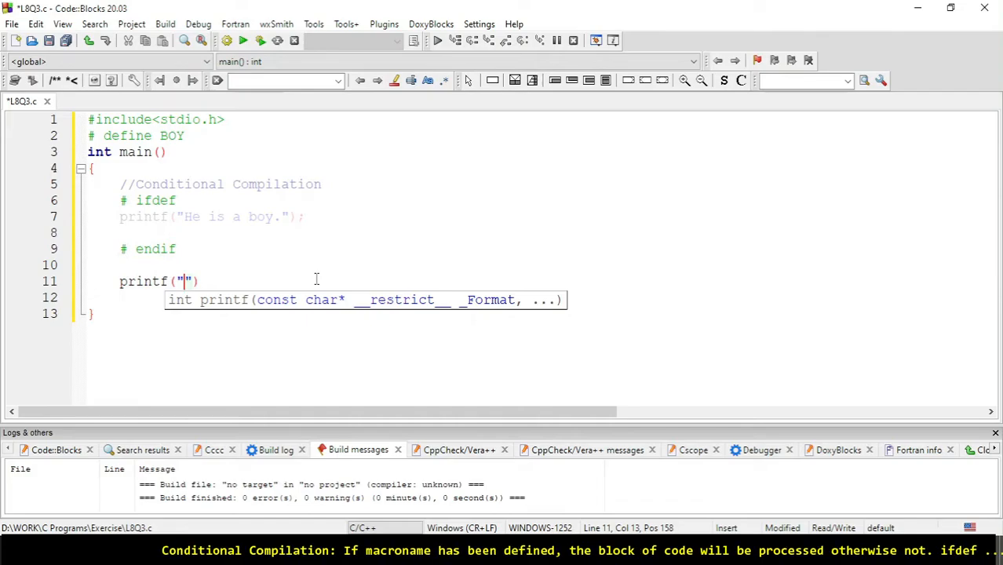
type("\\")
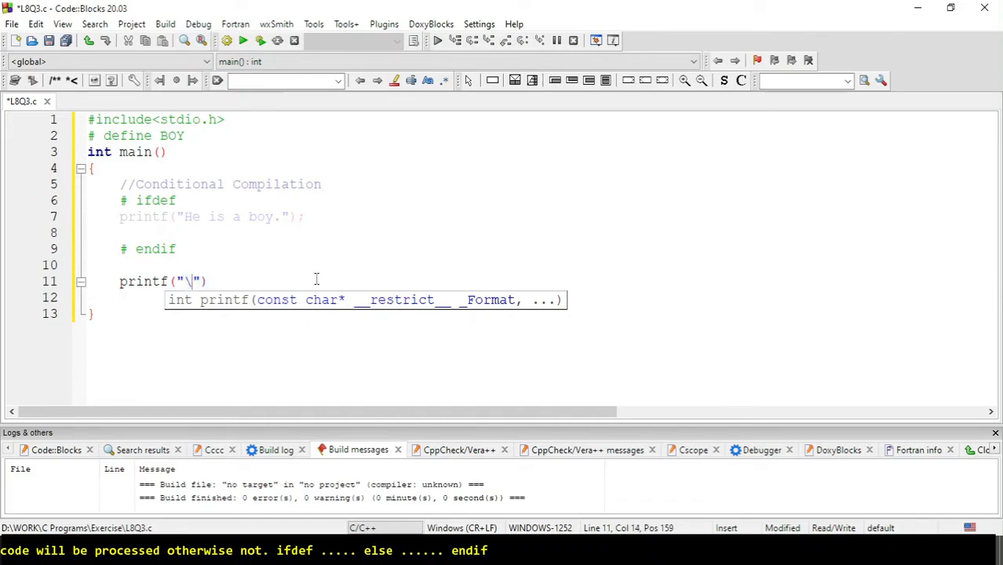
type("n Goof")
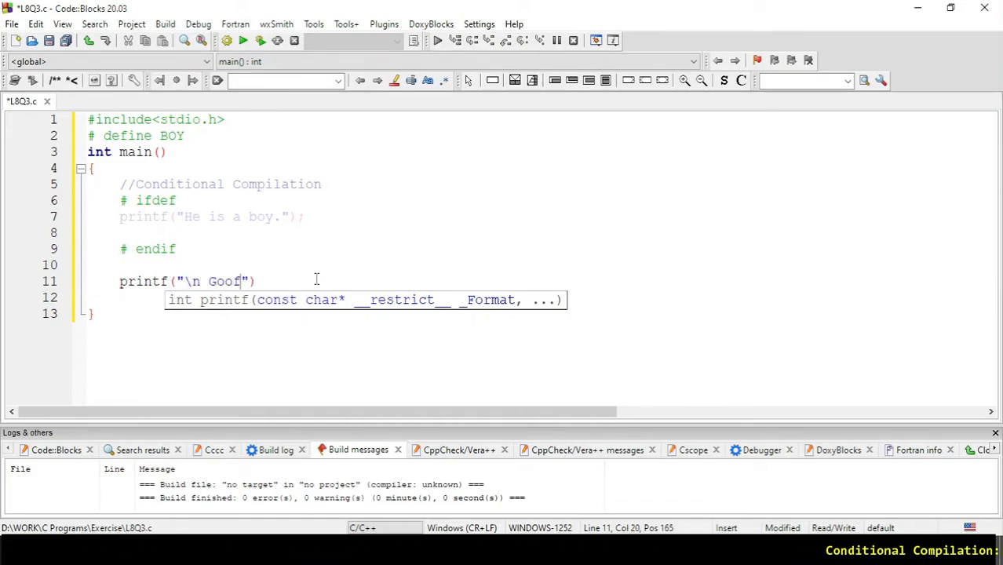
type("d")
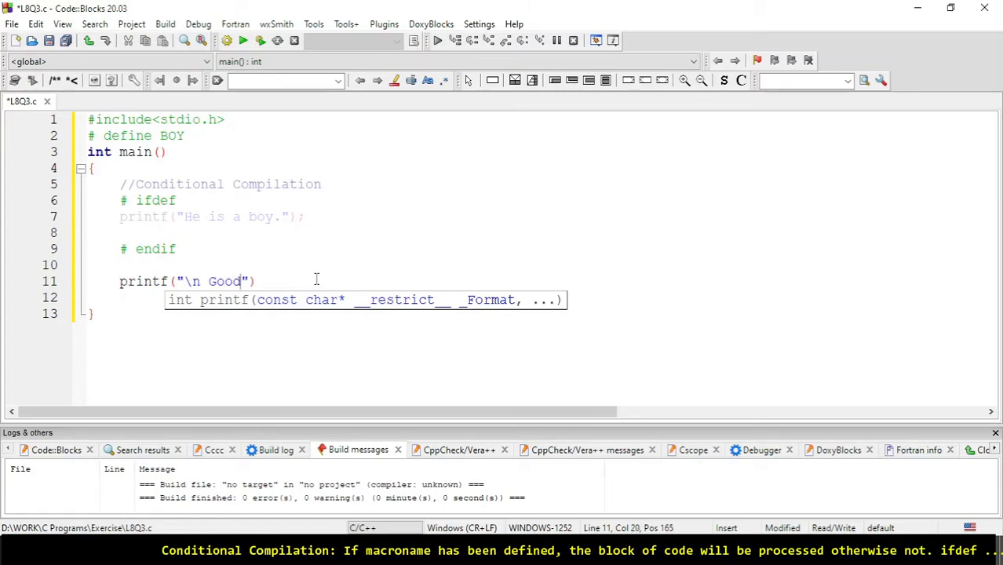
type("guess")
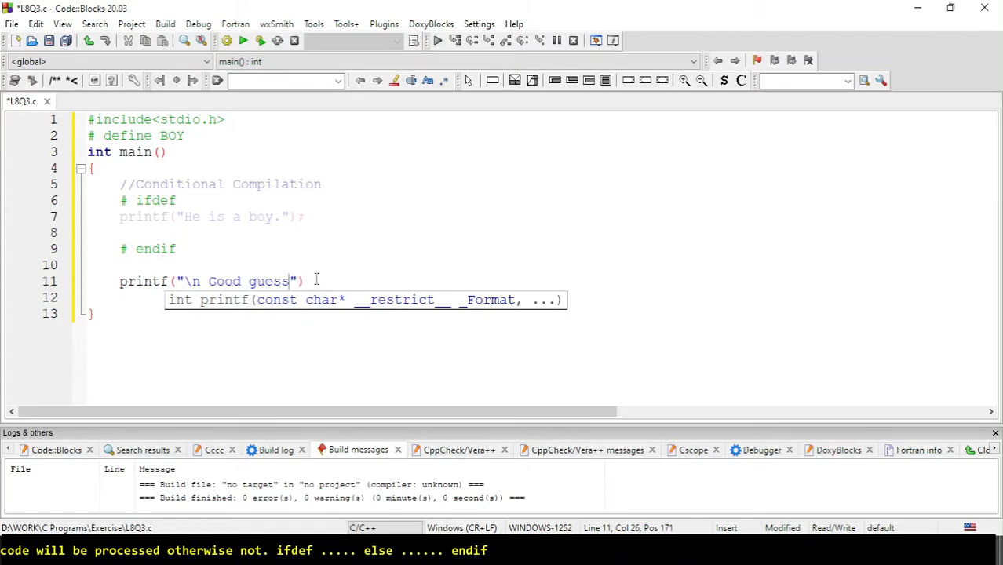
type("!")
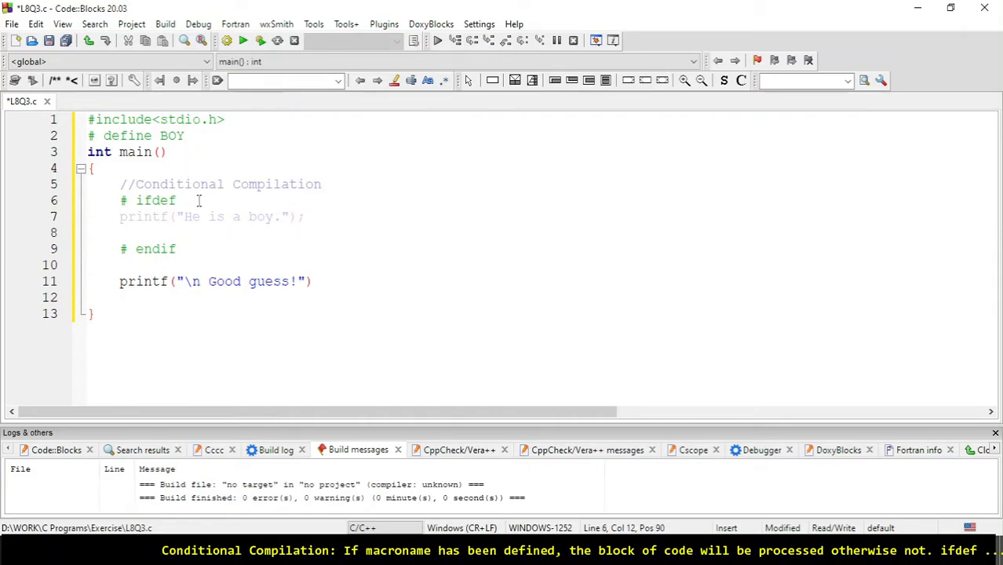
Step: Make #ifdef test BOY and remove BOY from the #define line before building
type("BOY")
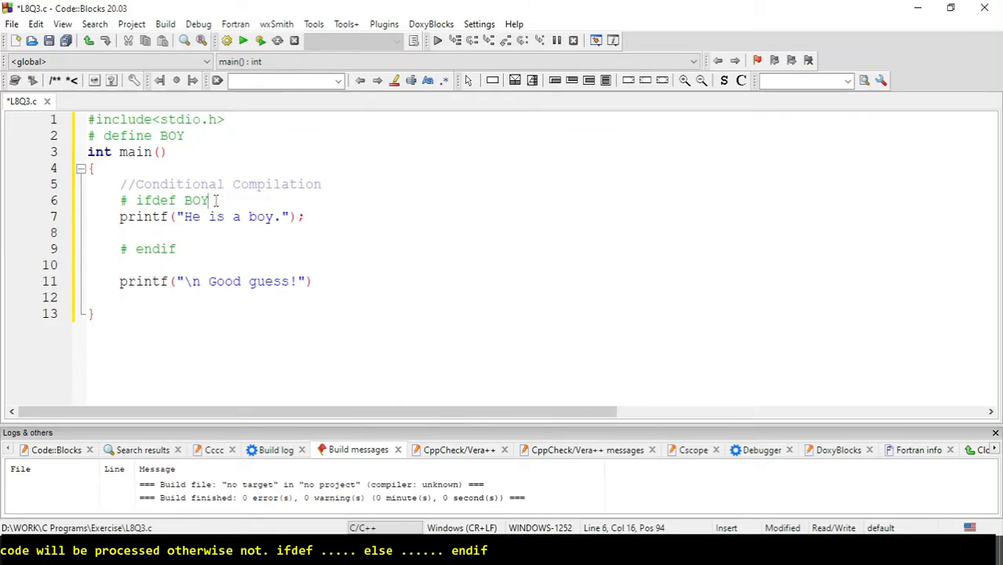
double_click(194, 201)
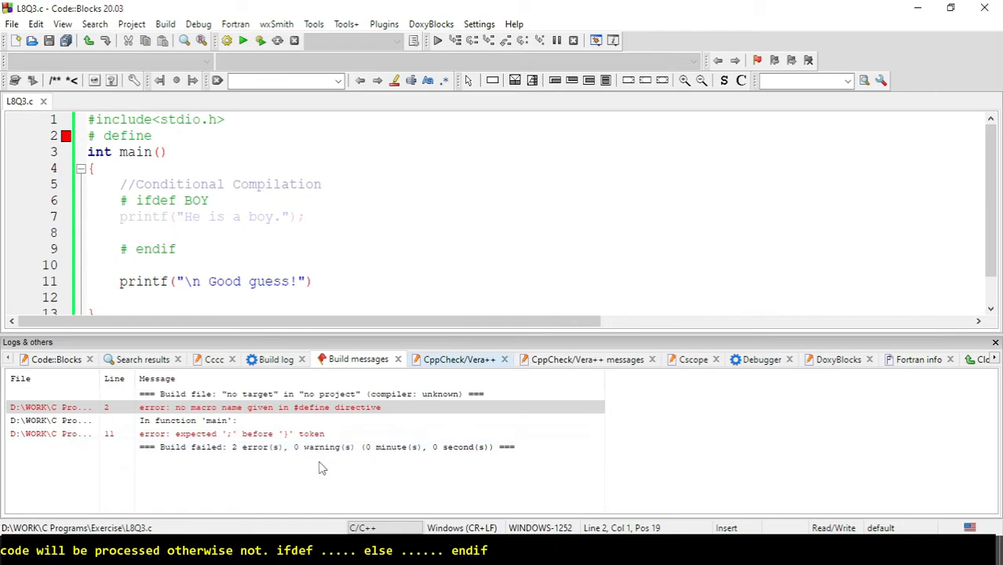
Step: Rework BOY on the ifdef/define lines, end the Good guess printf with ';' and build again
left_click(290, 406)
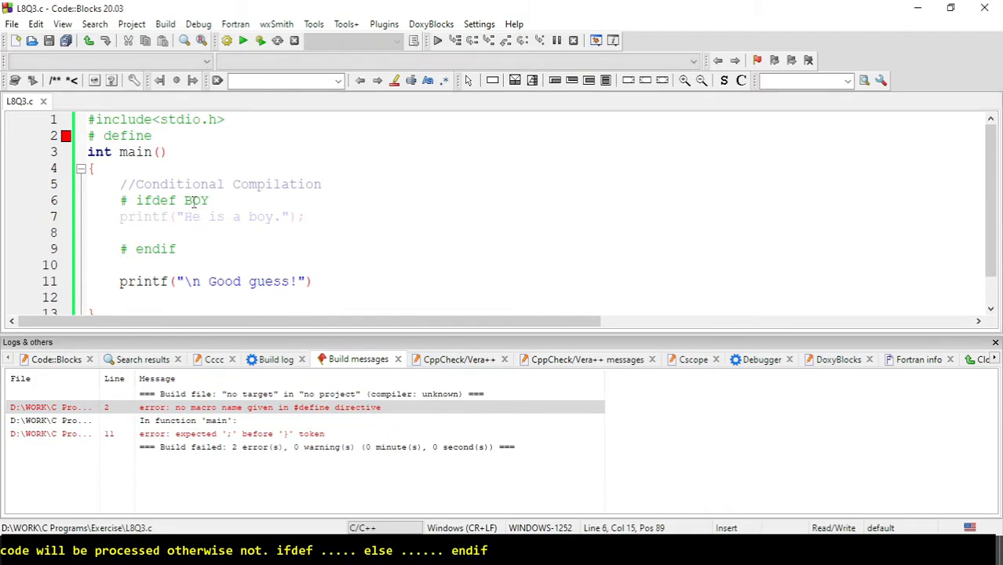
double_click(196, 201)
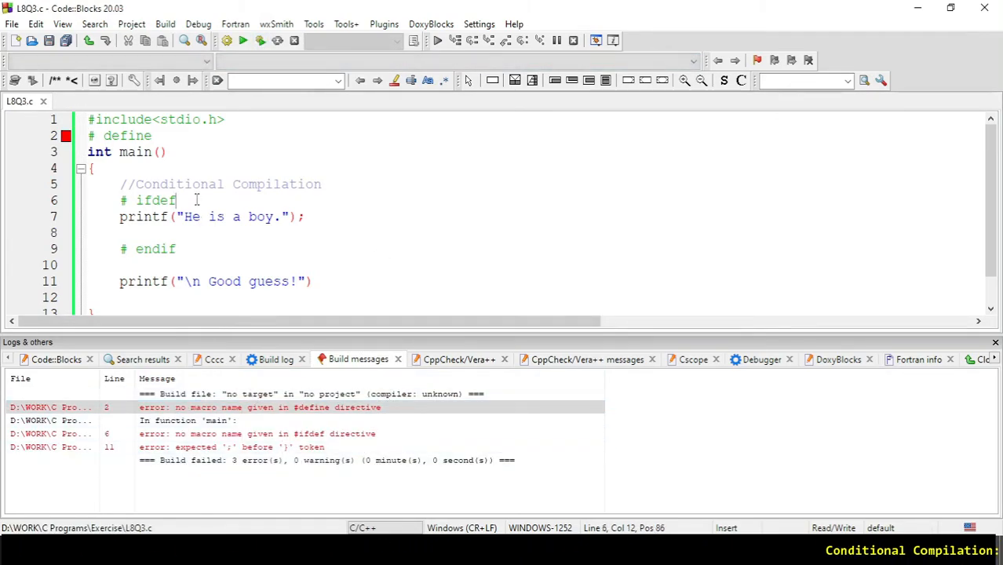
type("BOY")
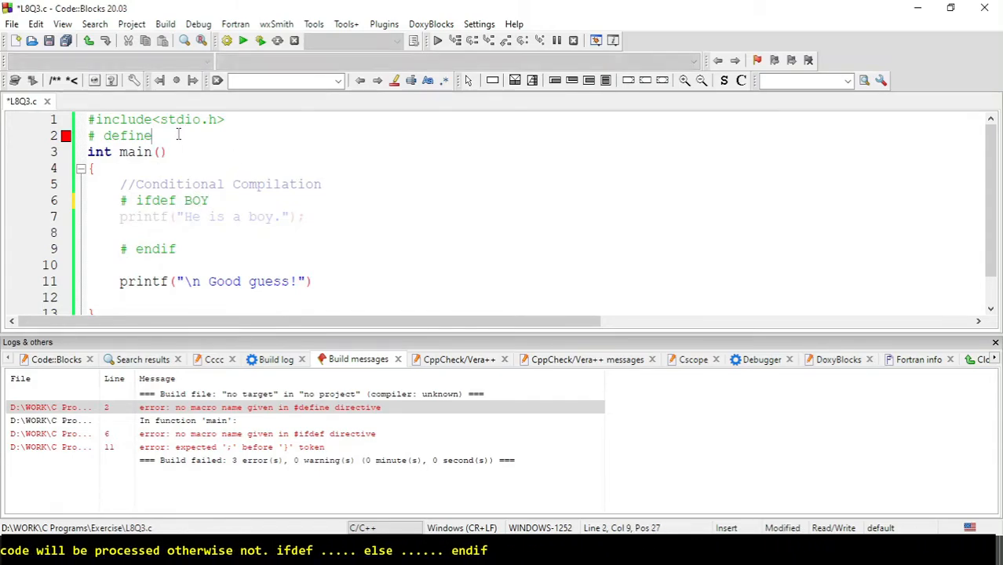
type("BOY")
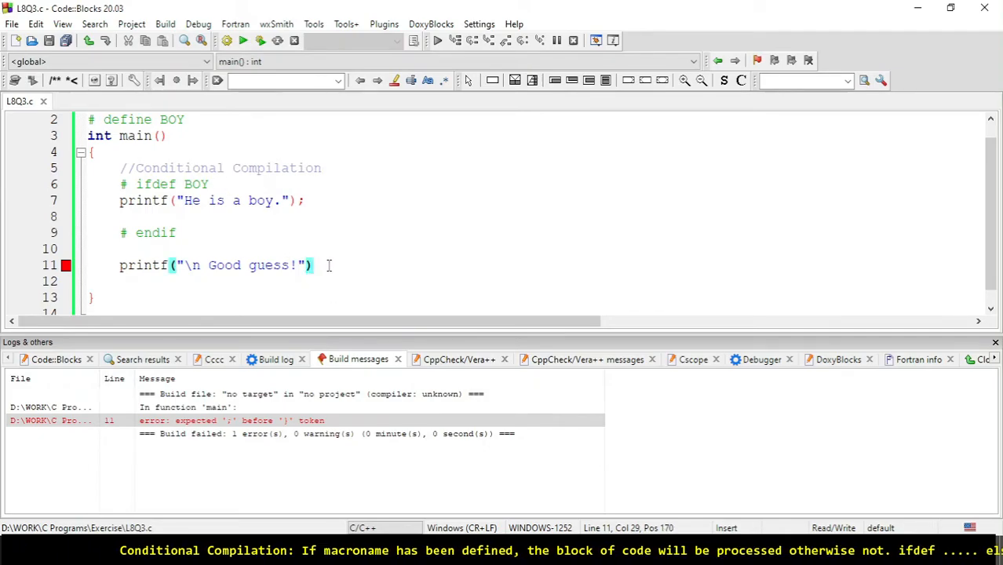
type(";")
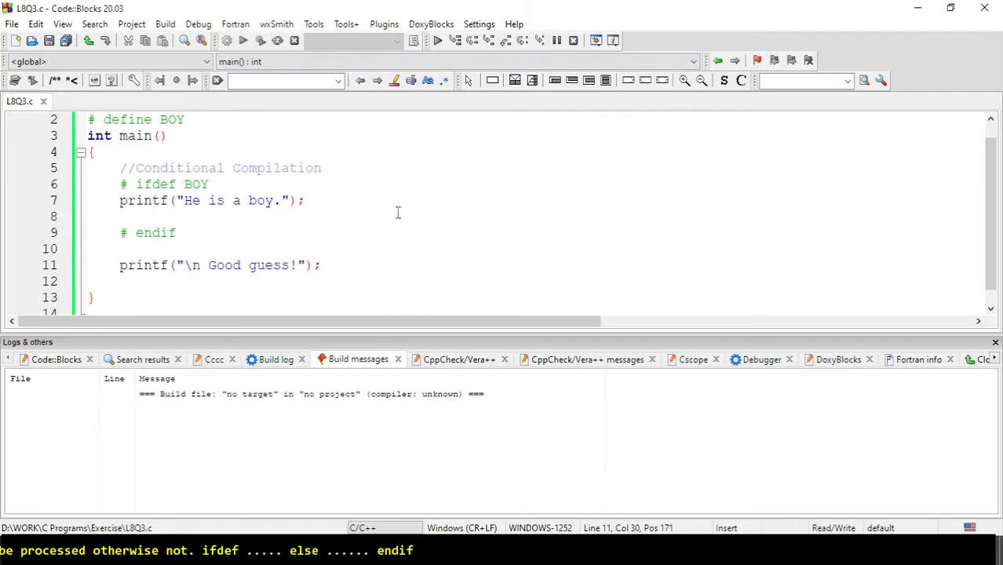
left_click(242, 41)
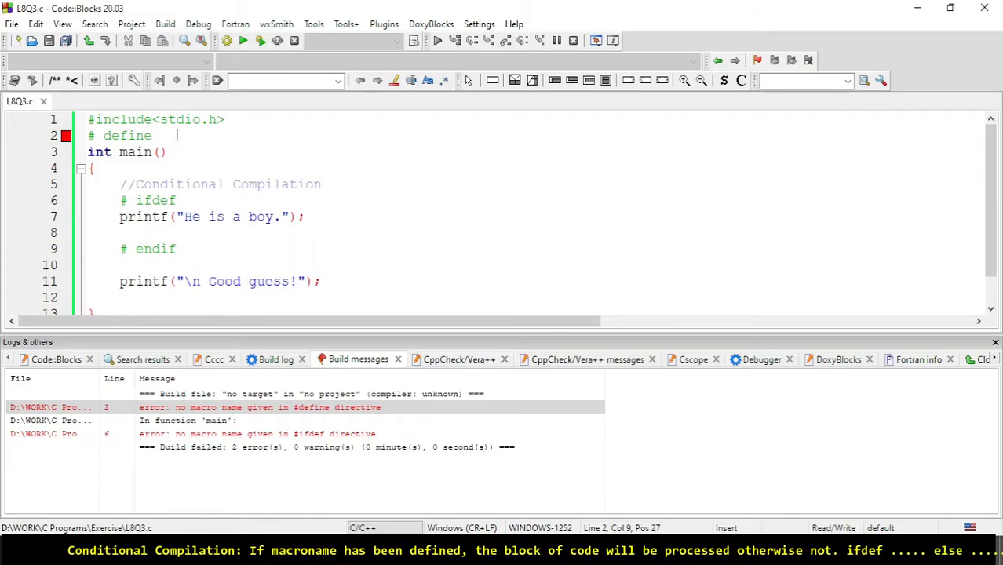
Step: Restore BOY on define and ifdef and add # else with printf("She is a girl.")
type("BOY")
left_click(530, 232)
type("#")
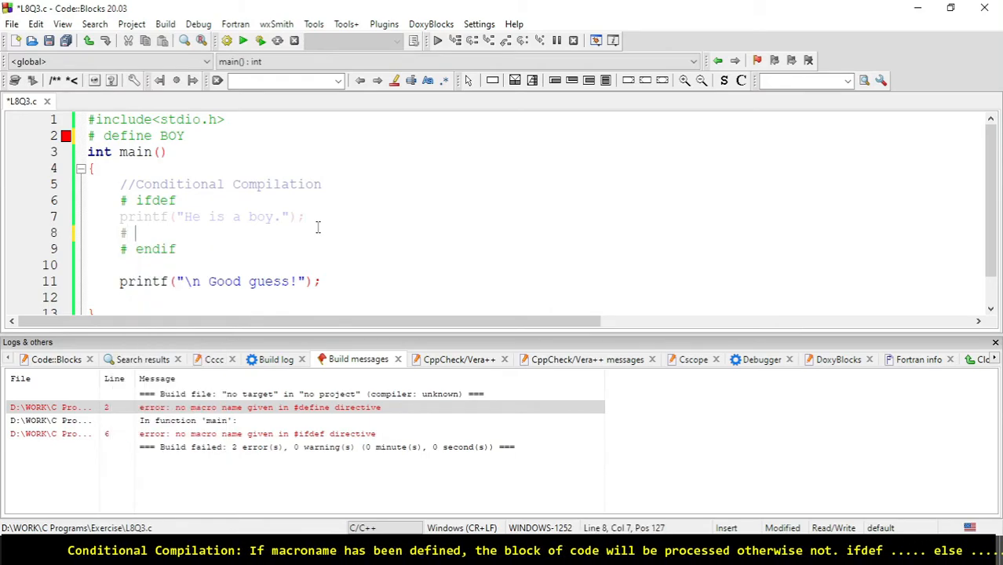
type("EL")
type("printf(\"S")
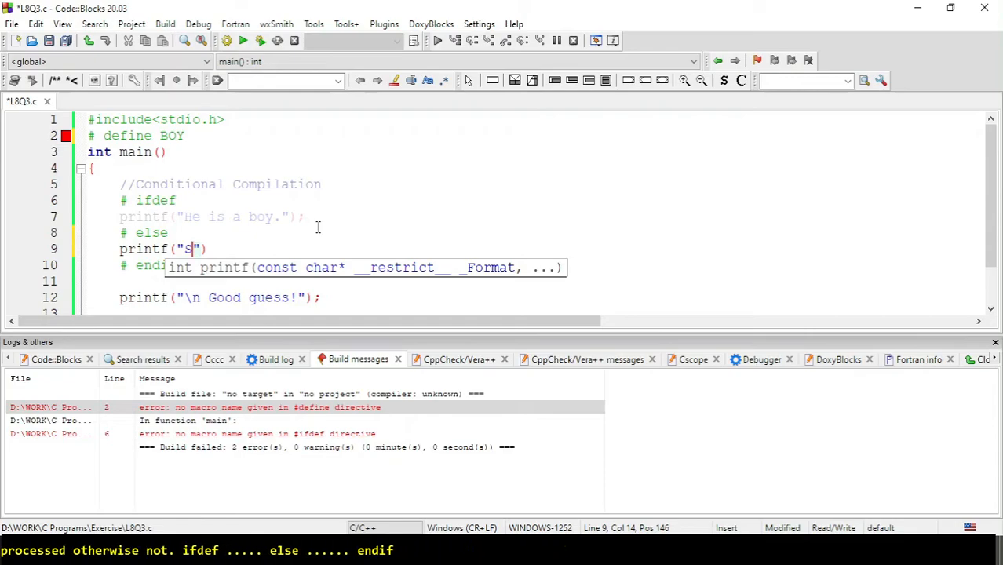
type("he is a girl.")
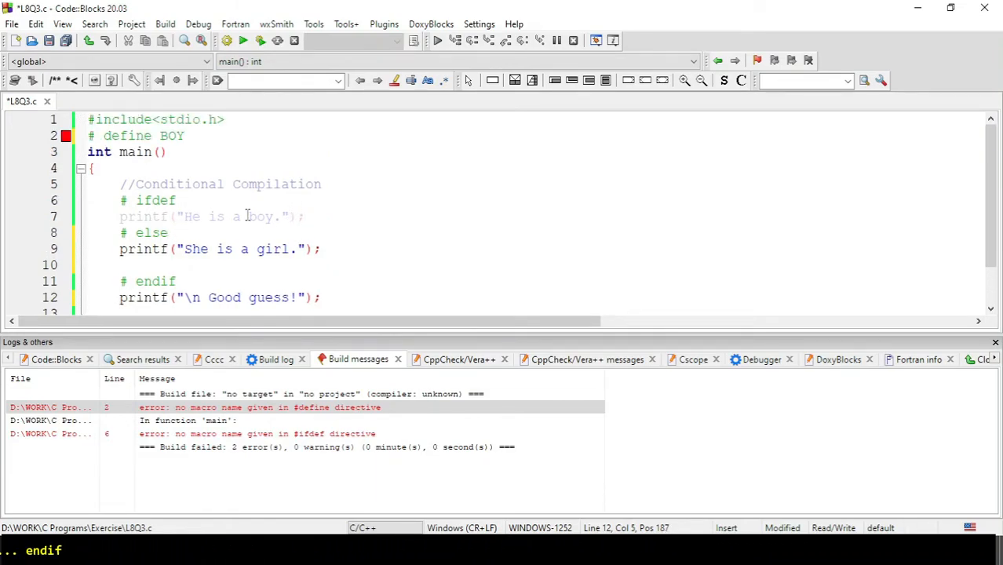
type("BOY")
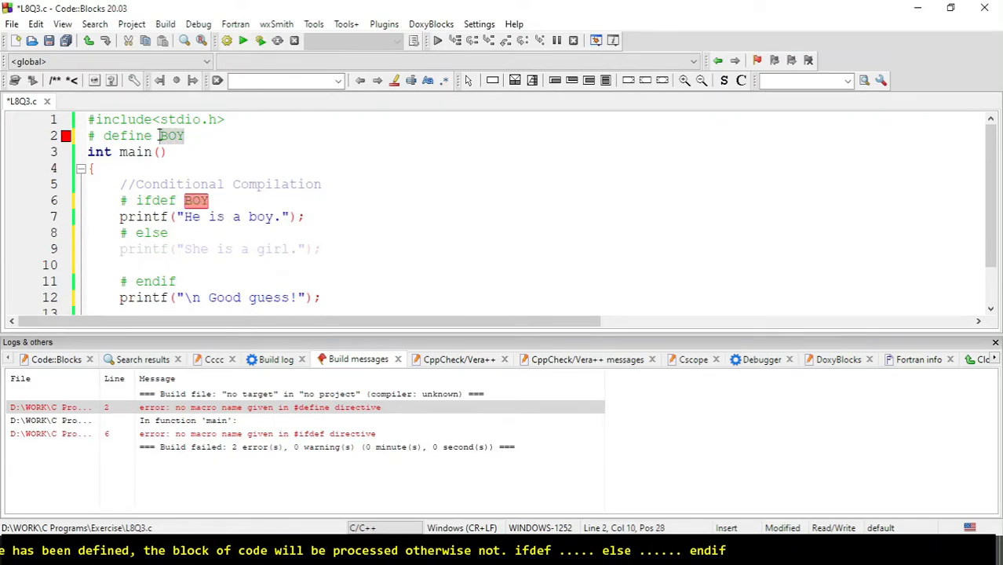
Step: Remove BOY from #define, comment the line out with // and build and run with zero errors
key("Delete")
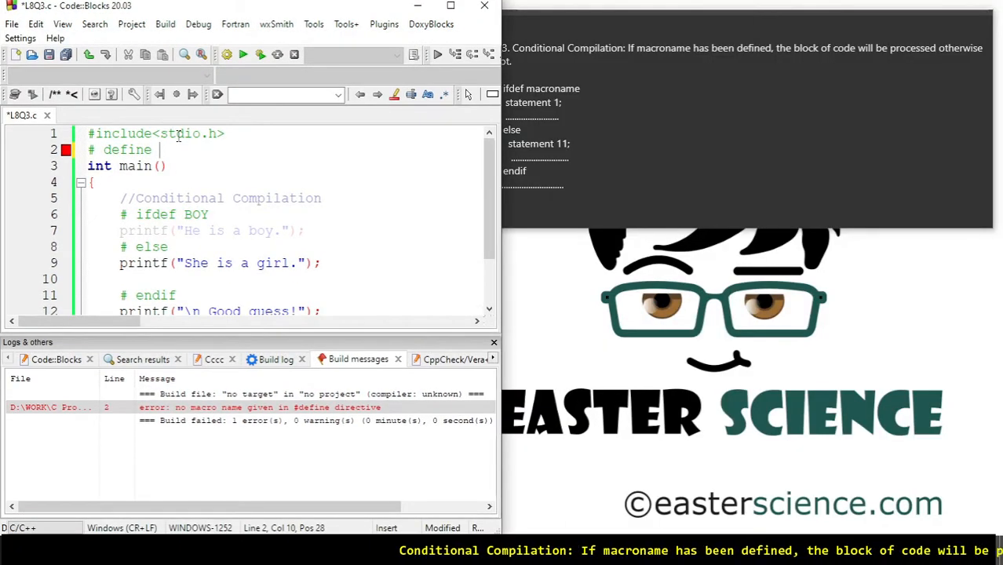
left_click(450, 6)
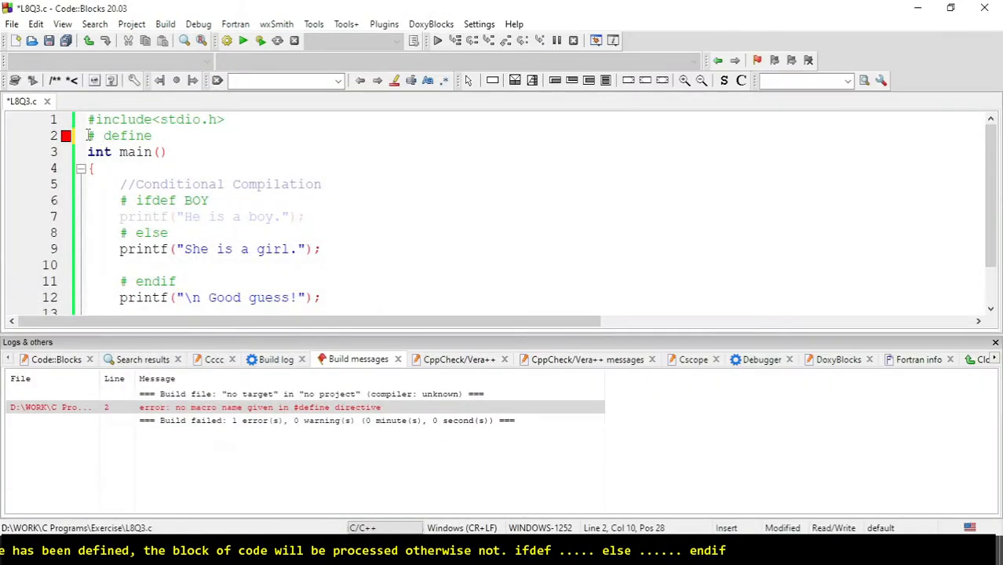
type("//")
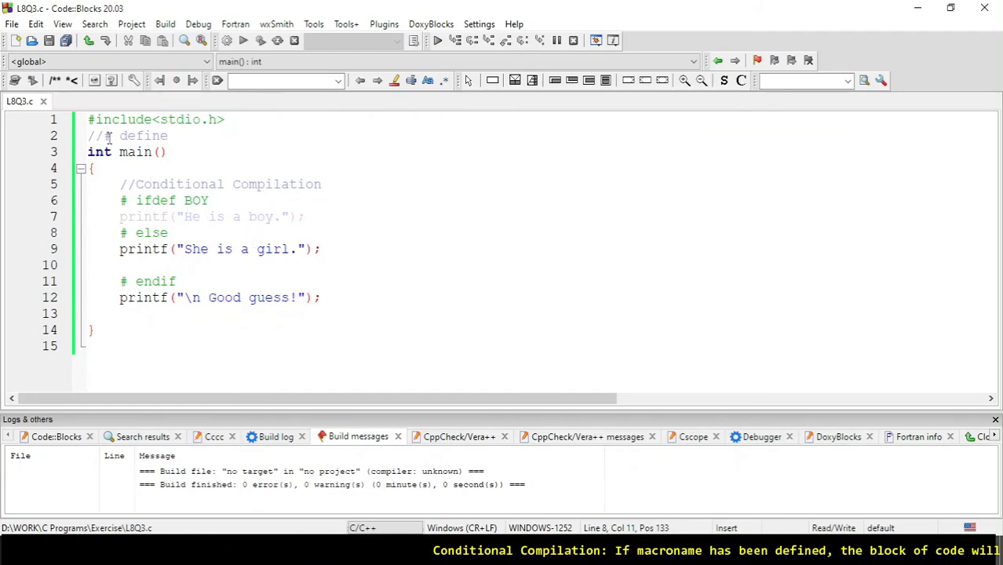
left_click(107, 135)
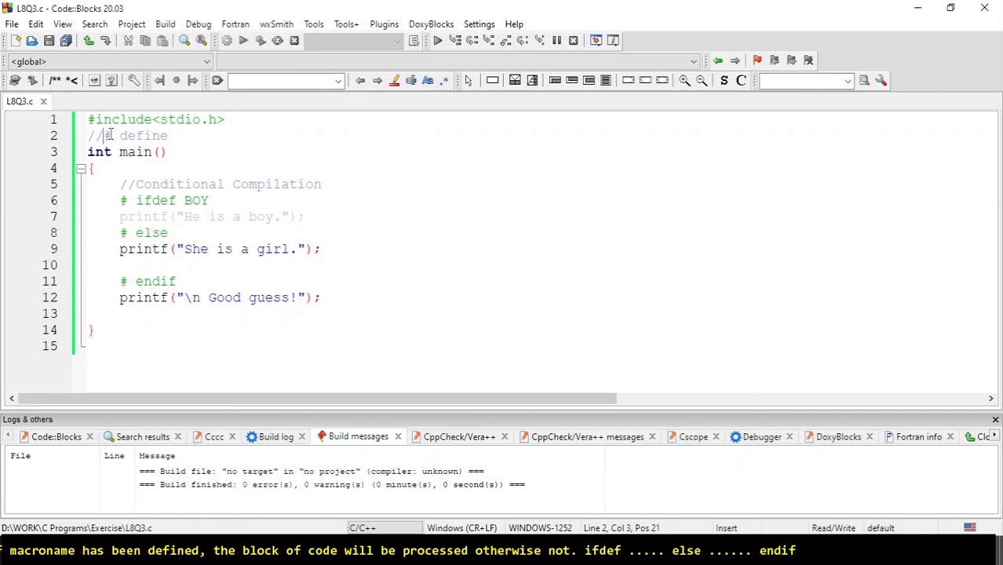